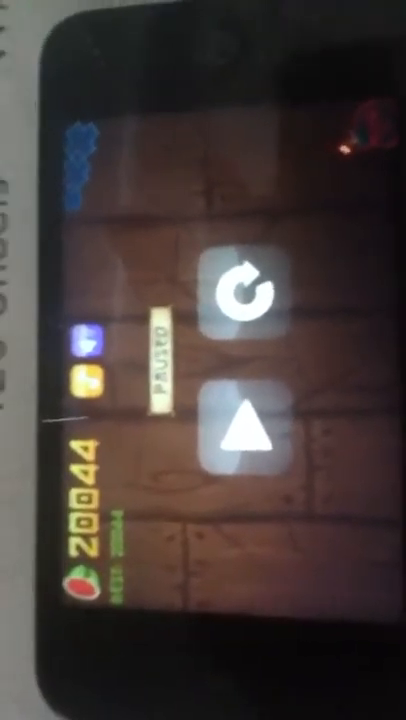
# Step: Resume the paused Fruit Ninja game so play continues at score 20,044
pyautogui.click(244, 436)
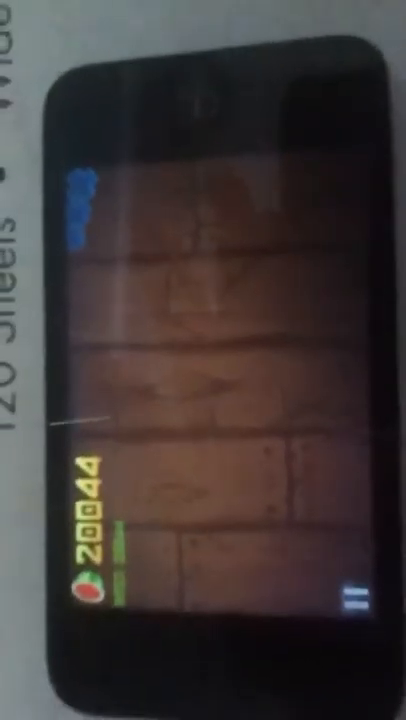